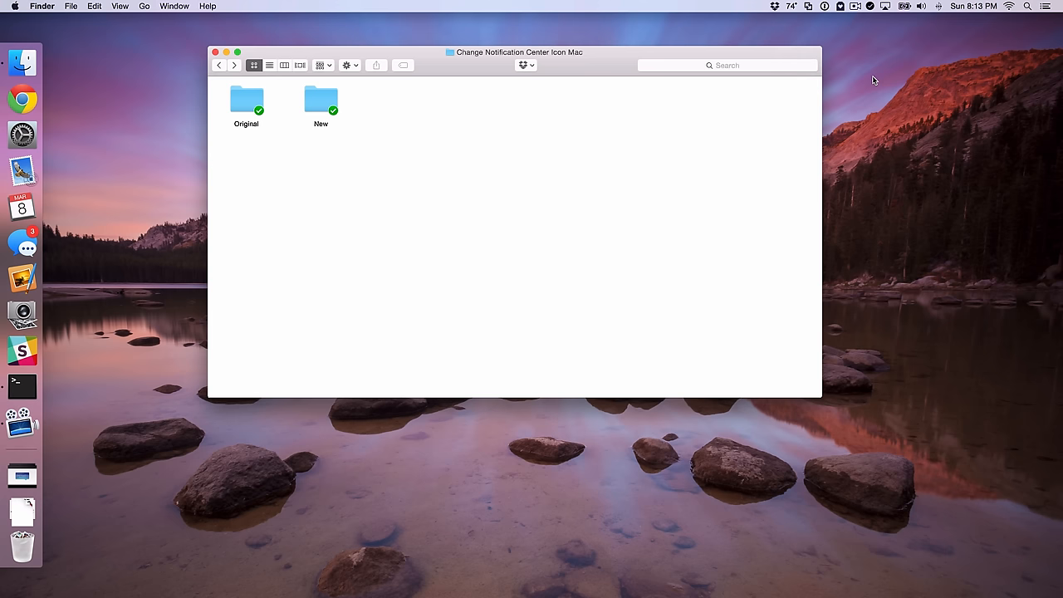
Show the current Notification Center panel from the menu bar icon, then close it.
click(1057, 7)
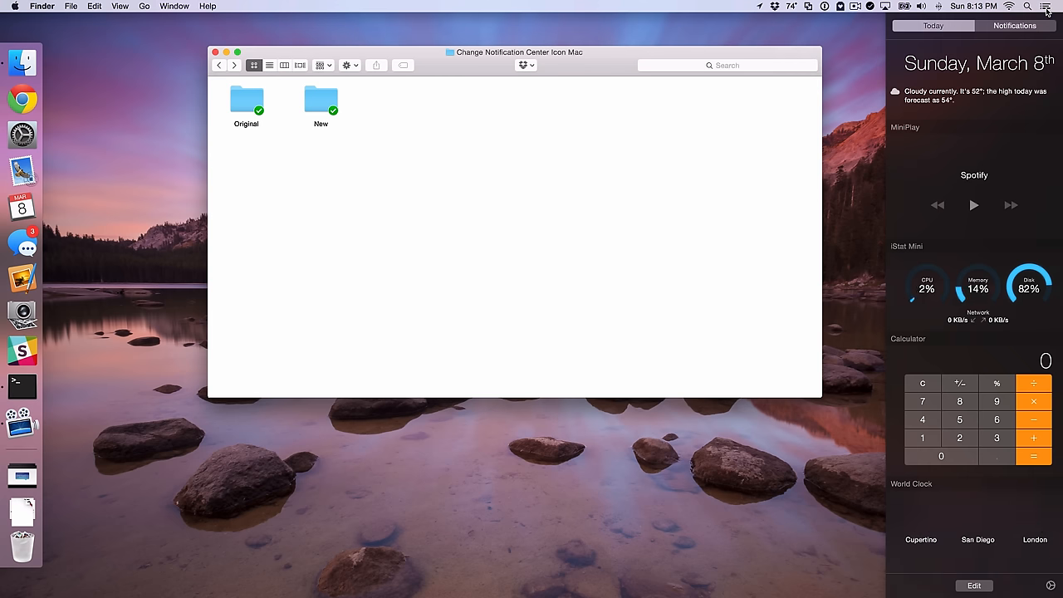
click(1055, 8)
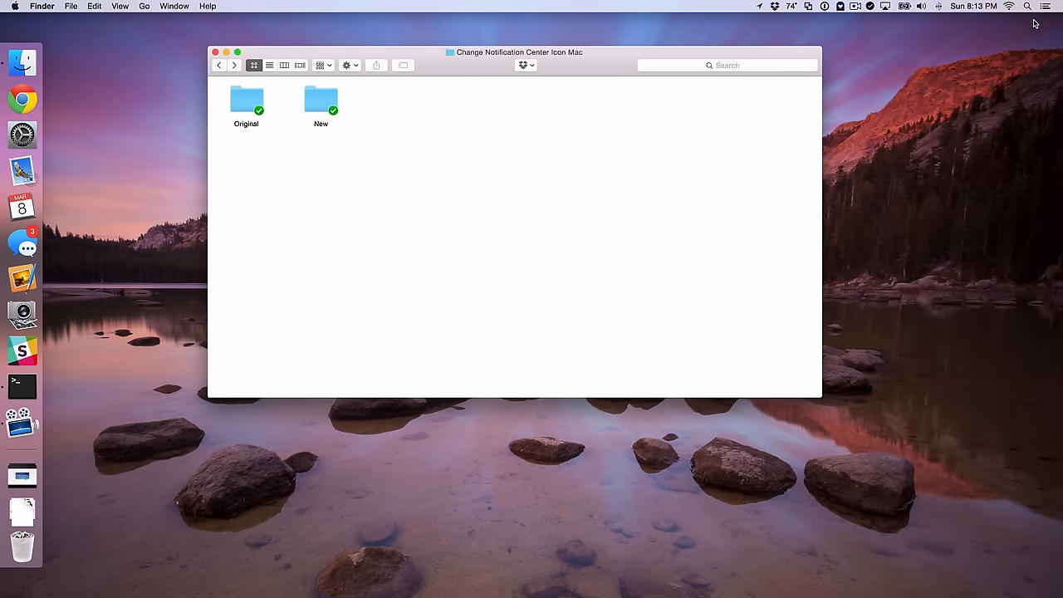
click(1057, 7)
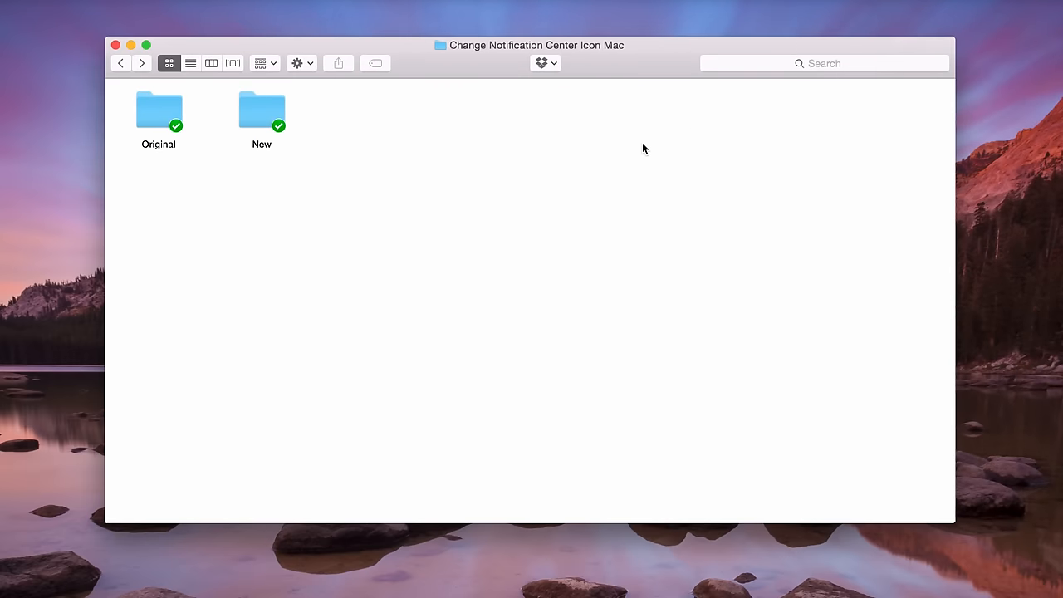
mouse_move(628, 149)
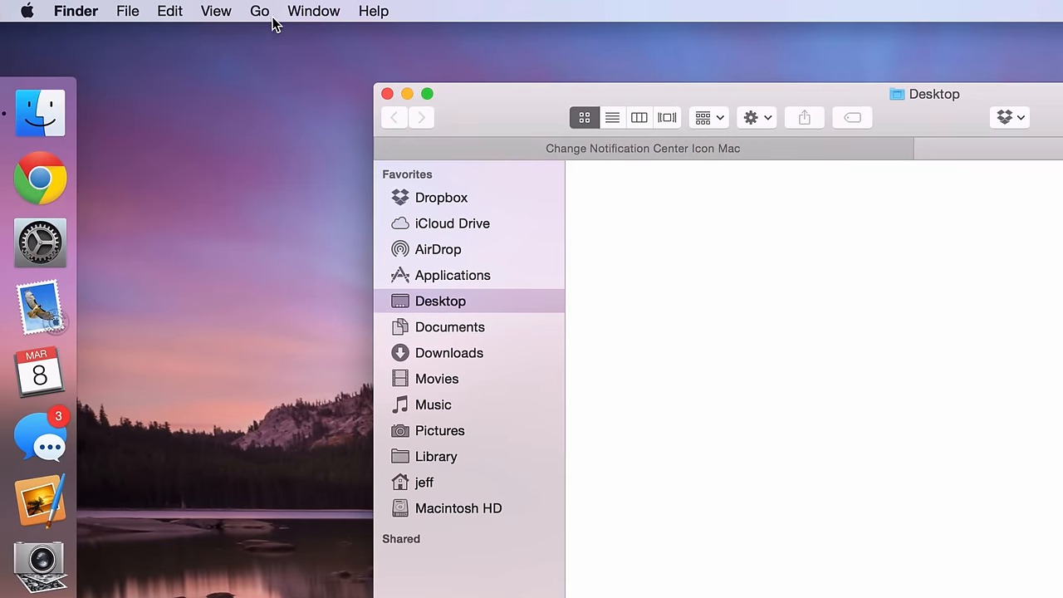
Navigate via Go to Folder to /System/Library/CoreServices/SystemUIServer/Contents/Resources/.
click(259, 10)
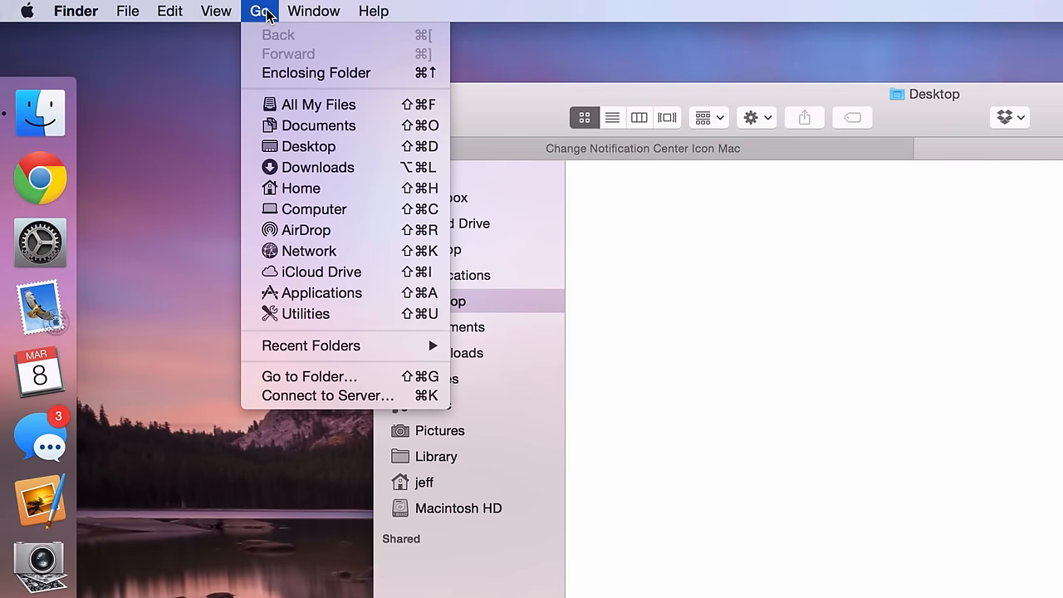
mouse_move(310, 314)
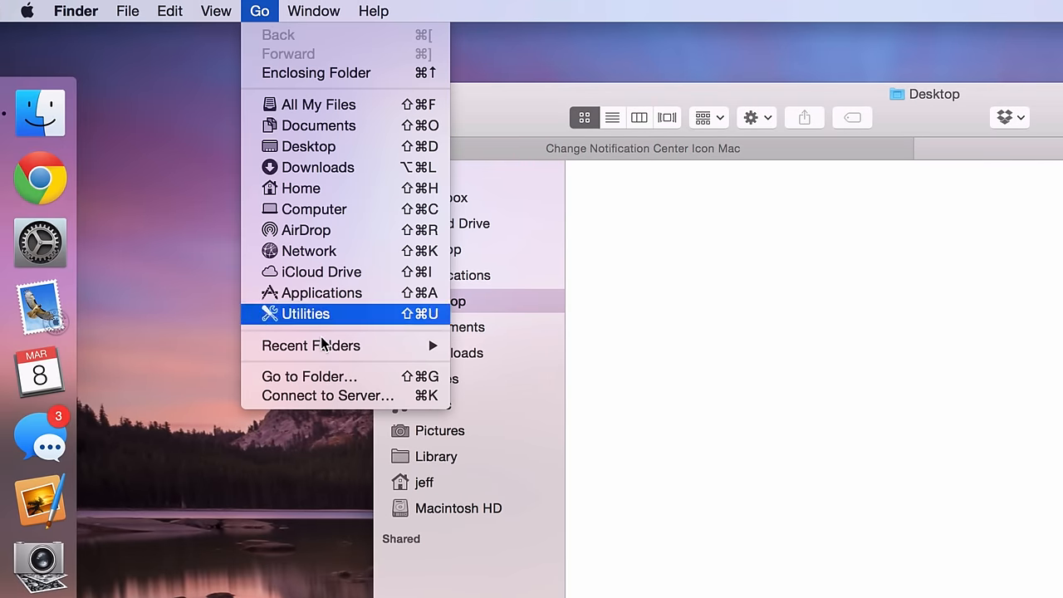
click(309, 375)
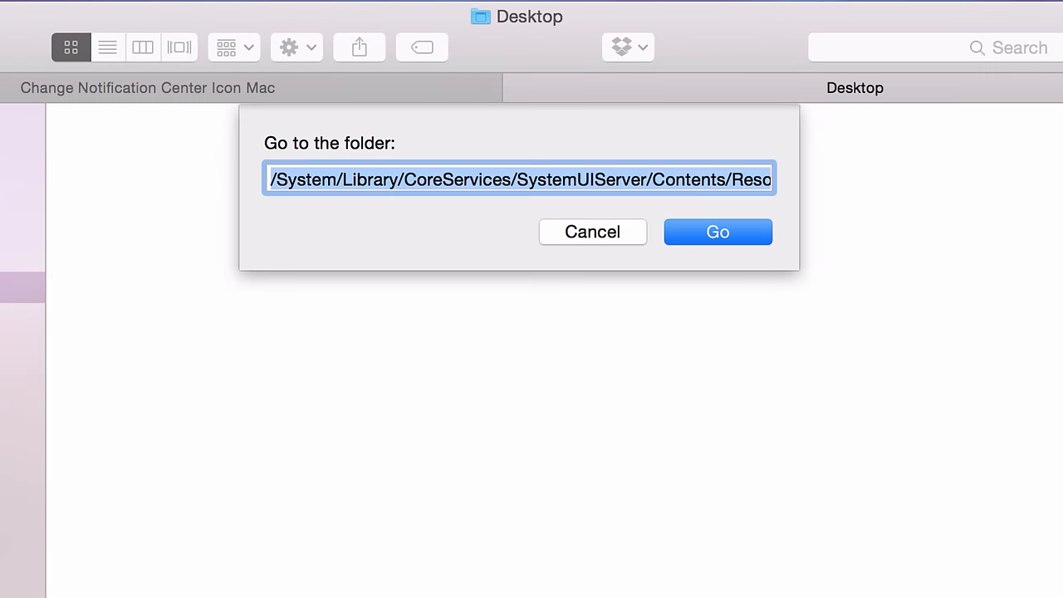
click(269, 179)
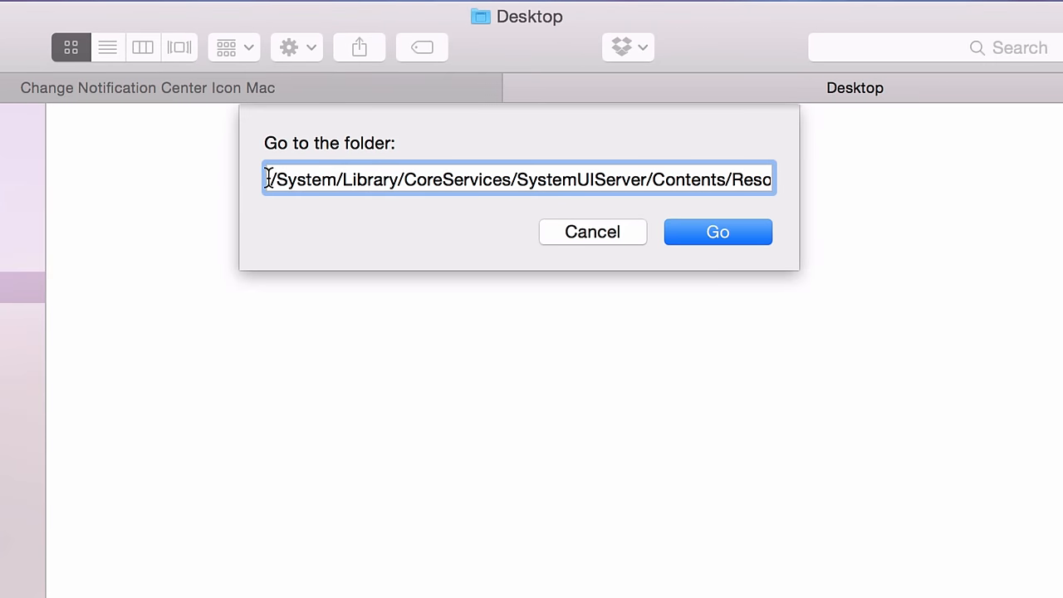
triple_click(462, 180)
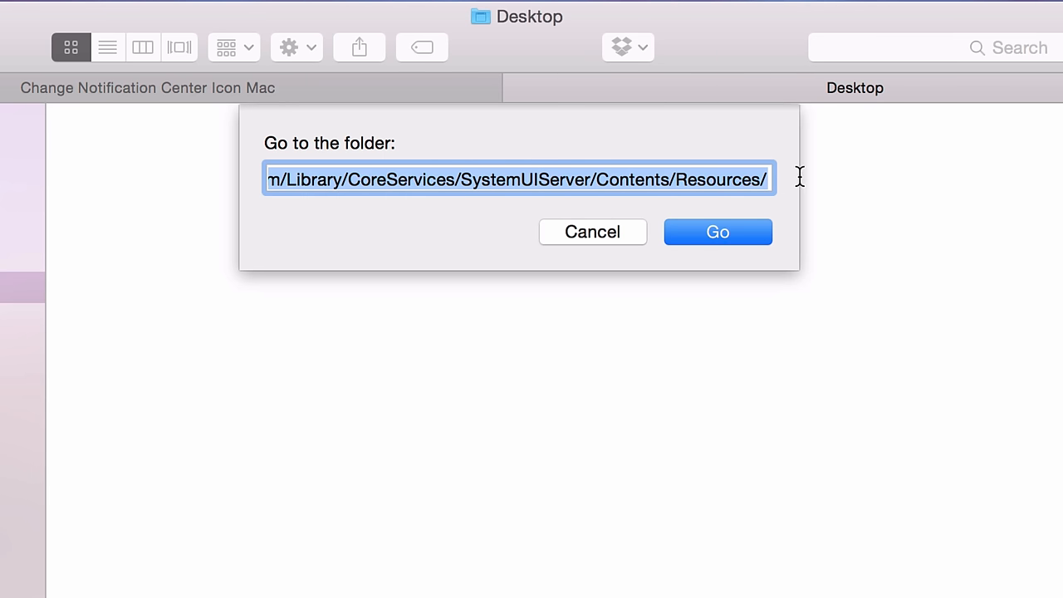
mouse_move(522, 180)
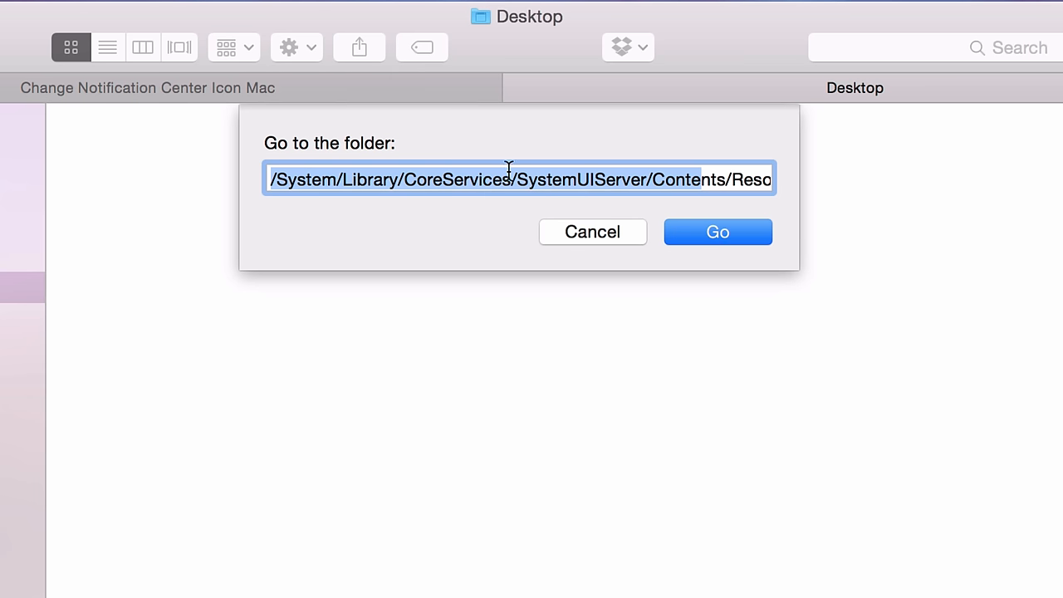
click(510, 180)
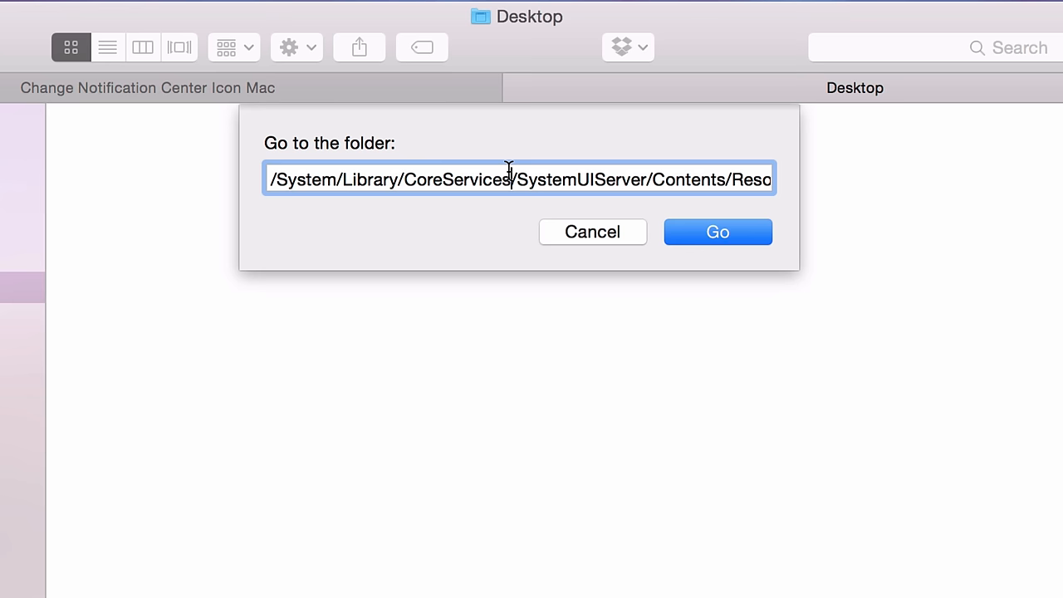
mouse_move(740, 243)
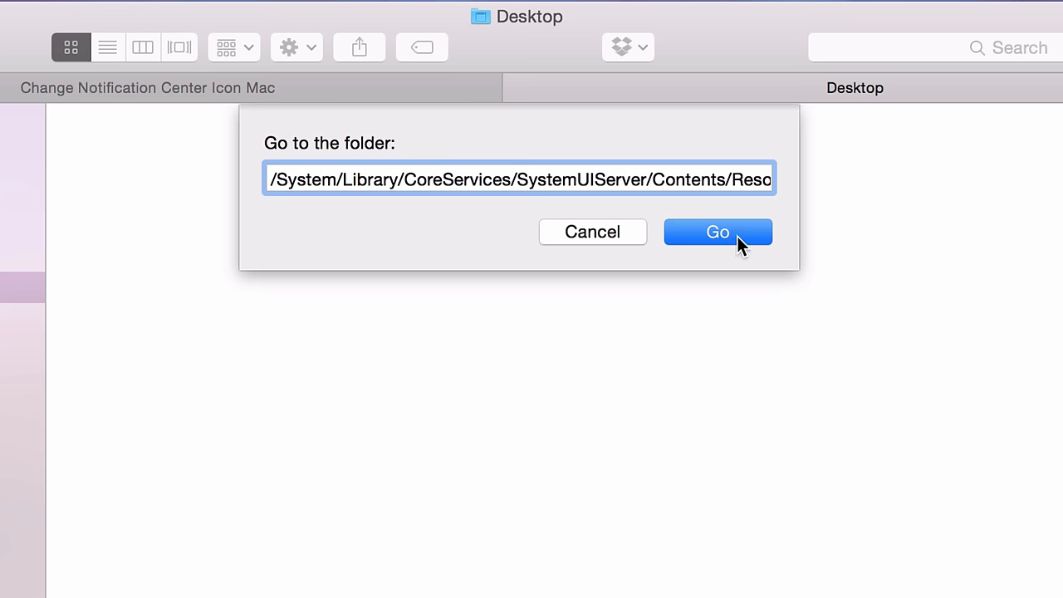
click(717, 232)
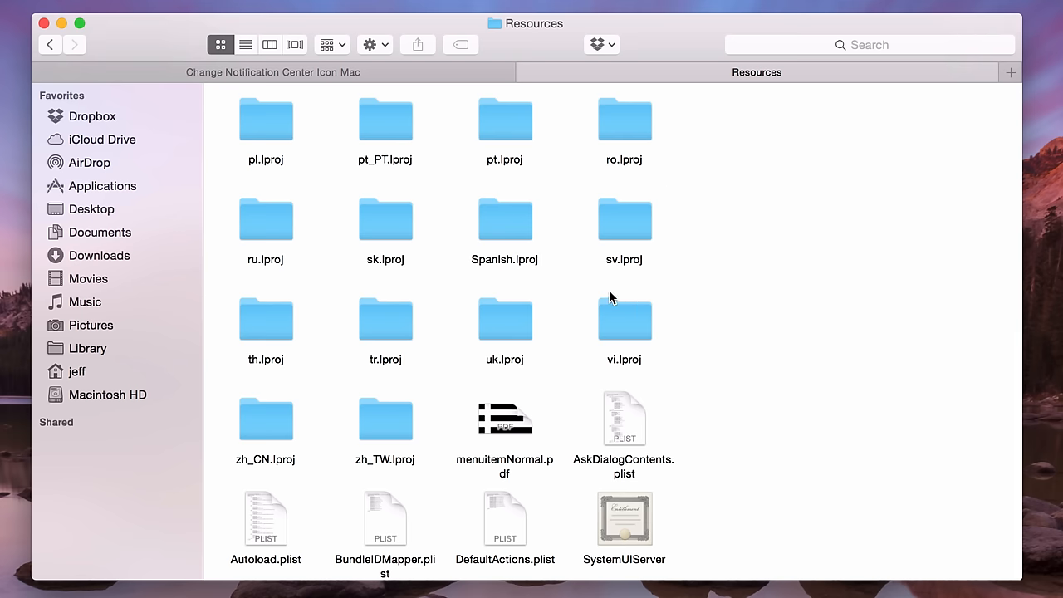
mouse_move(500, 419)
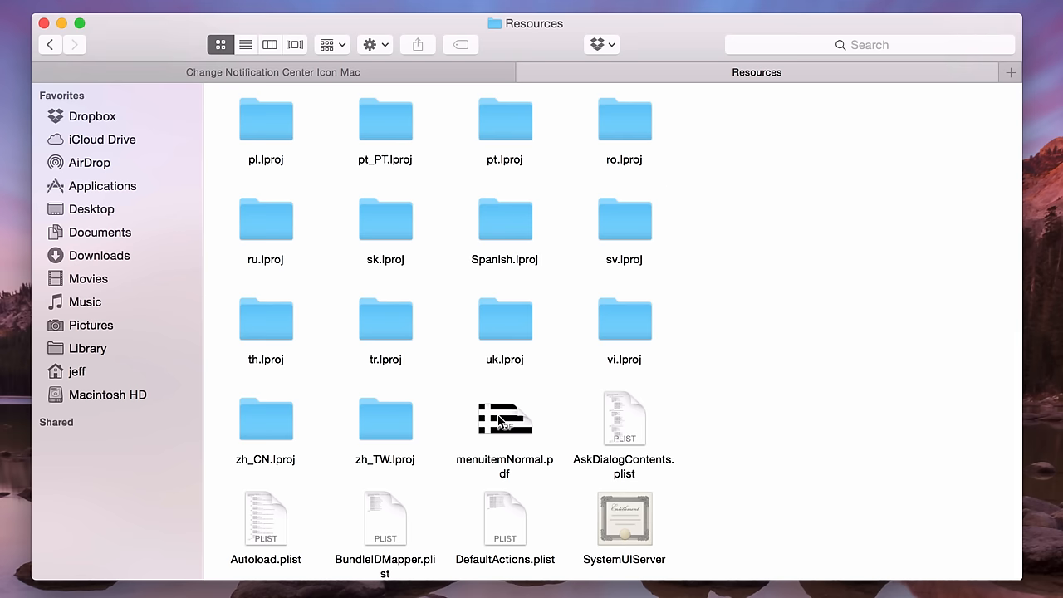
Scroll the Resources folder and select the menuitemNormal.pdf file.
scroll(down, 3)
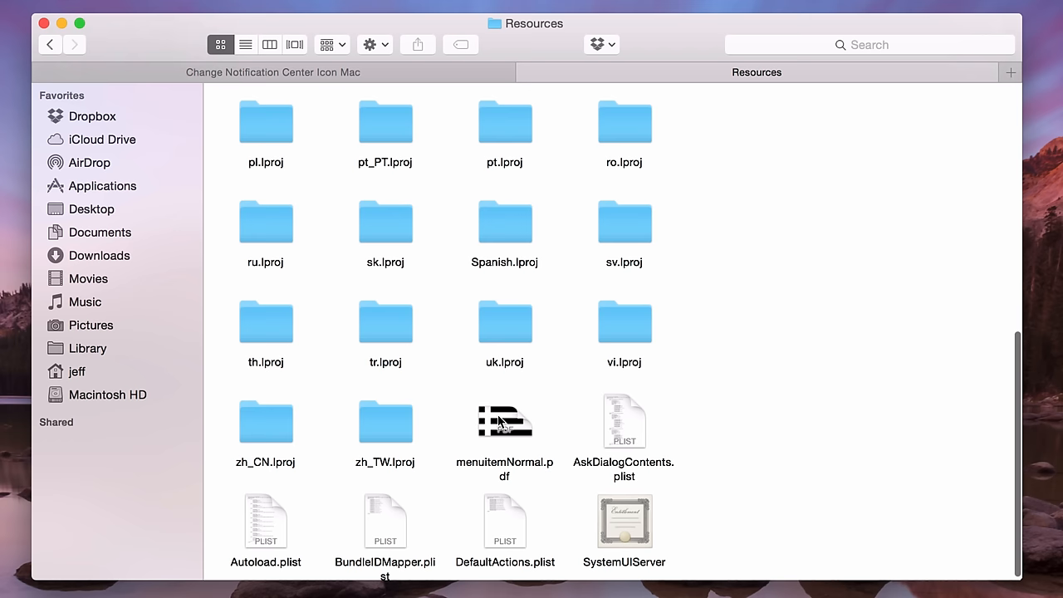
click(505, 422)
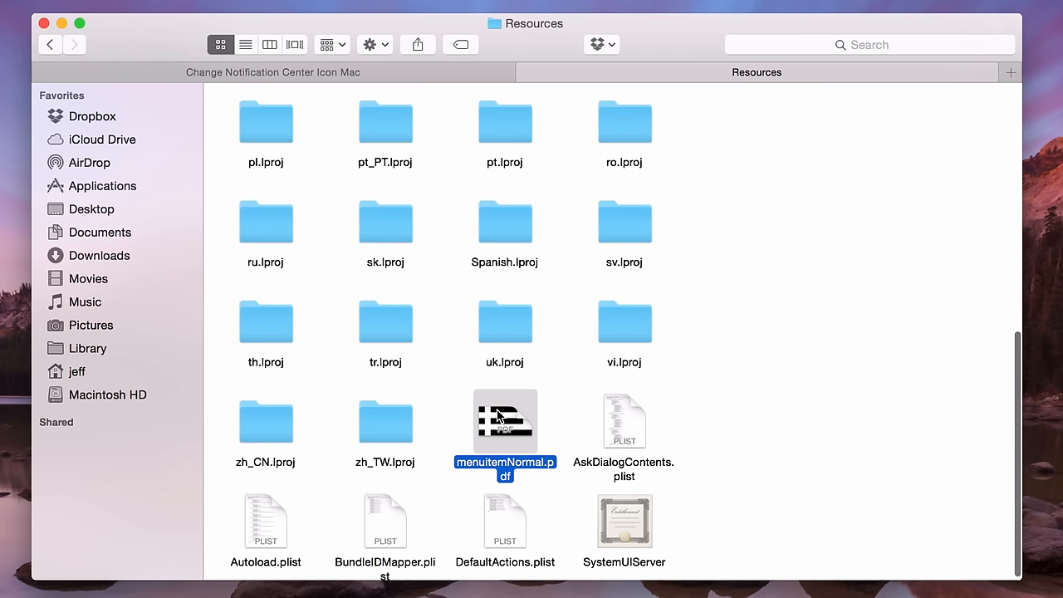
mouse_move(505, 423)
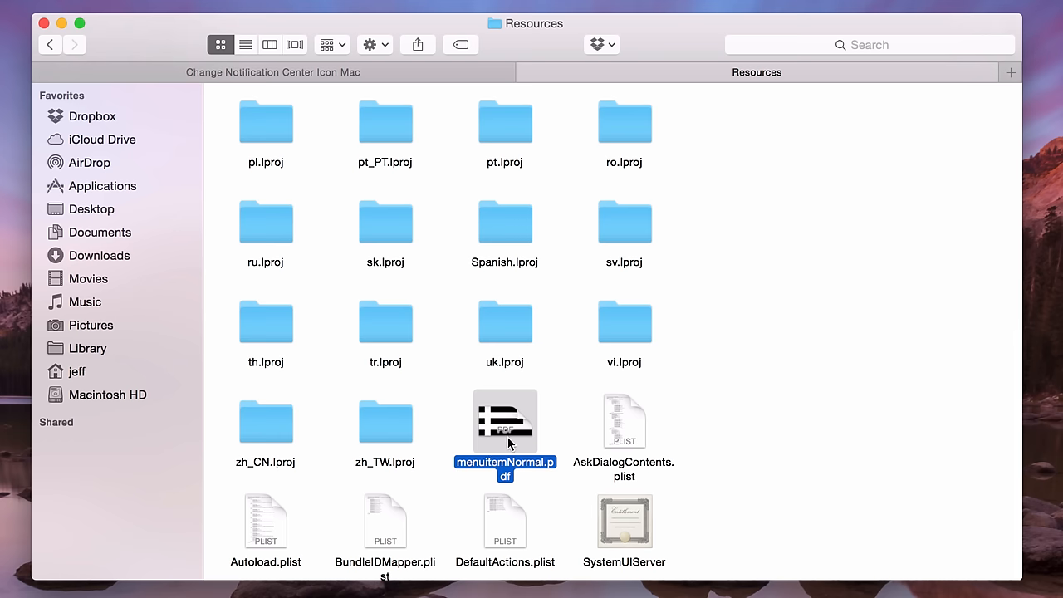
mouse_move(468, 233)
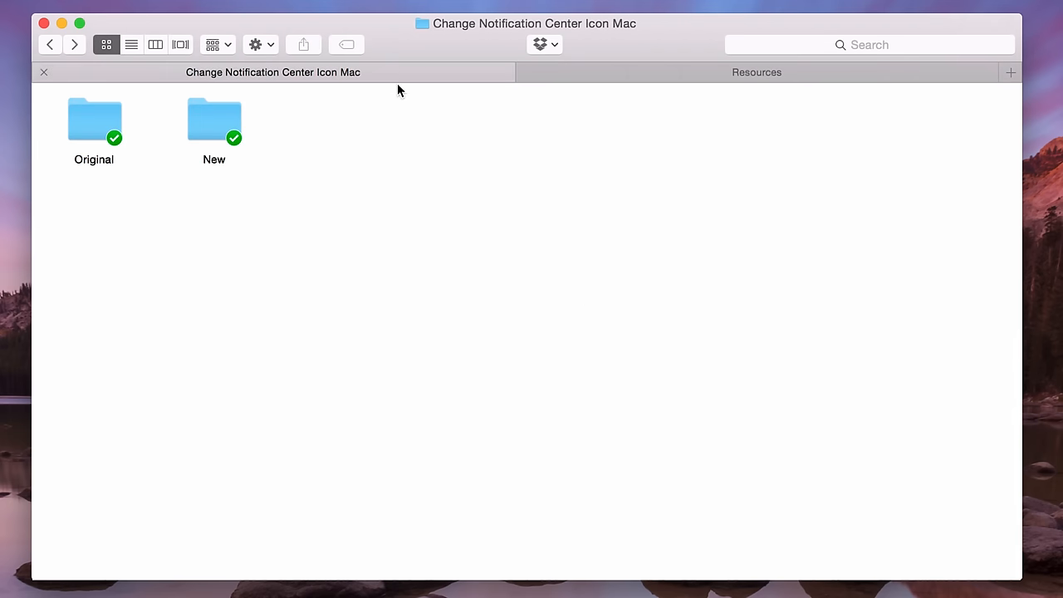
Check the Original folder's menuitemNormal.pdf, then select the replacement menuitemNormal file in the New folder.
double_click(93, 116)
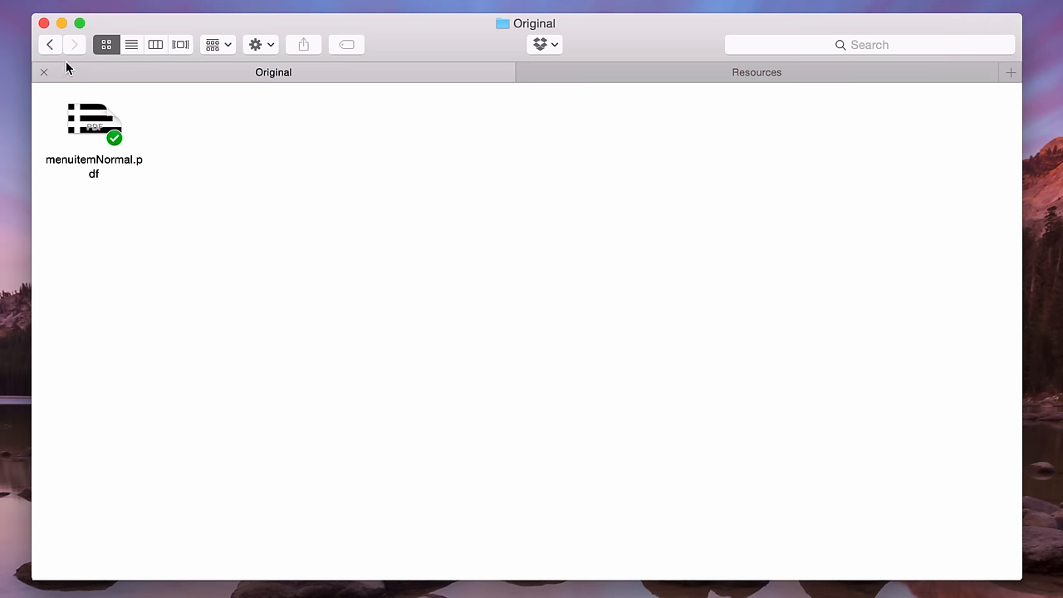
click(53, 45)
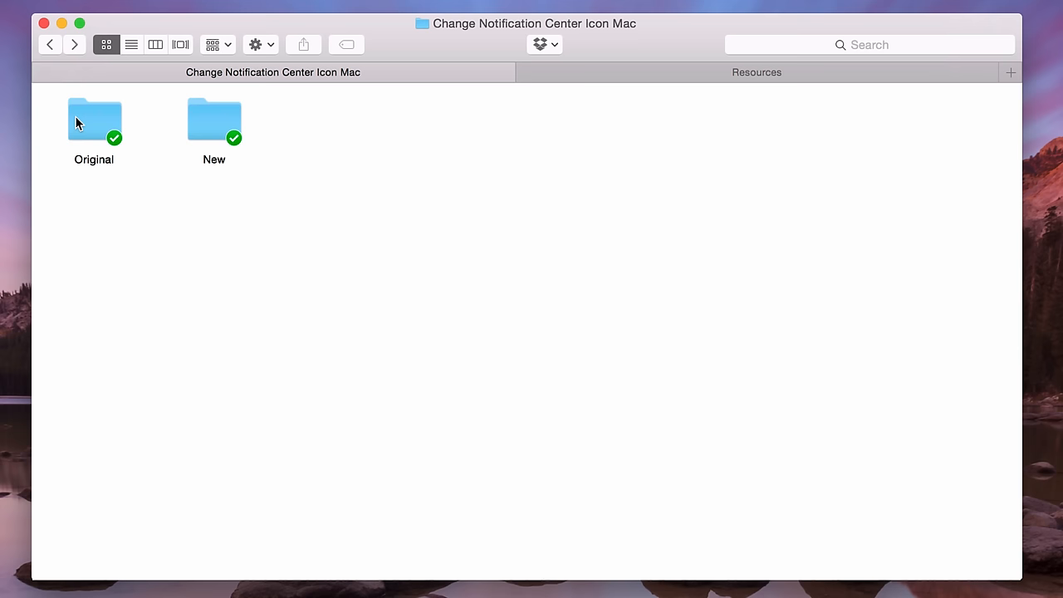
double_click(213, 116)
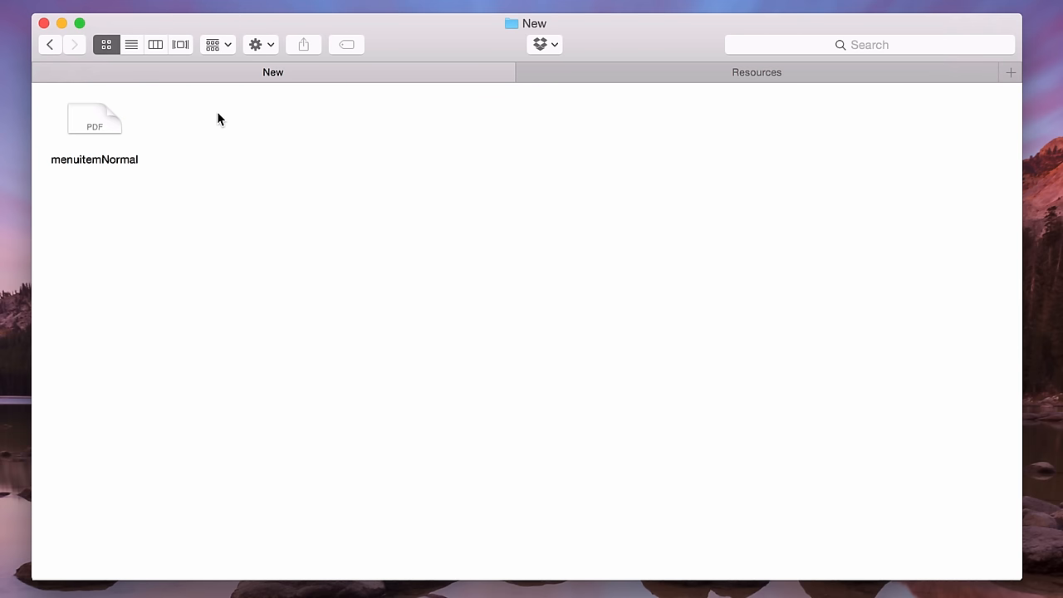
click(93, 120)
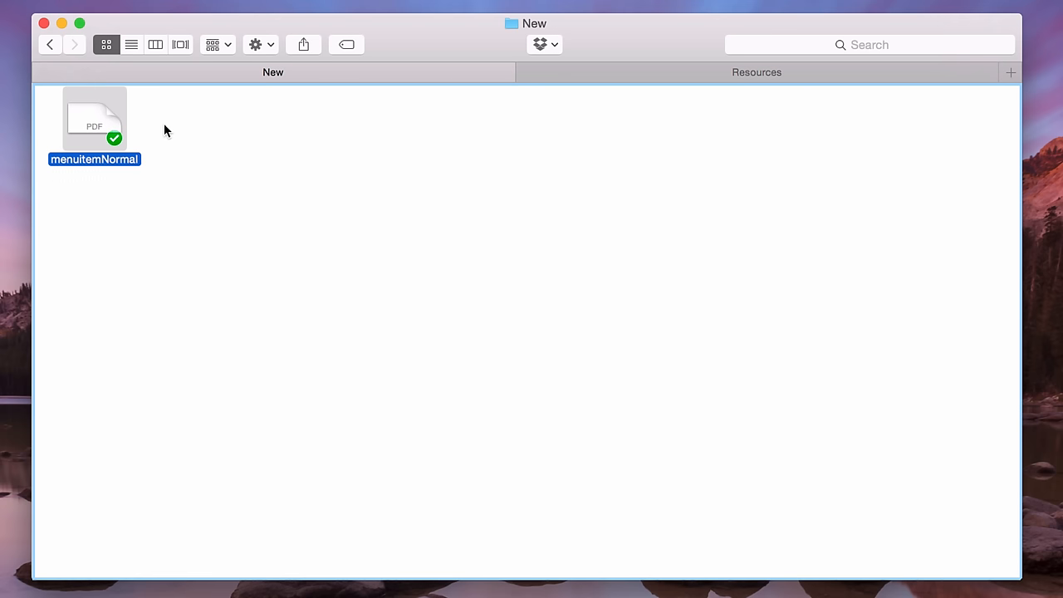
Drag the new menuitemNormal into the Resources folder, replacing the older menuitemNormal.pdf.
drag(95, 116, 690, 75)
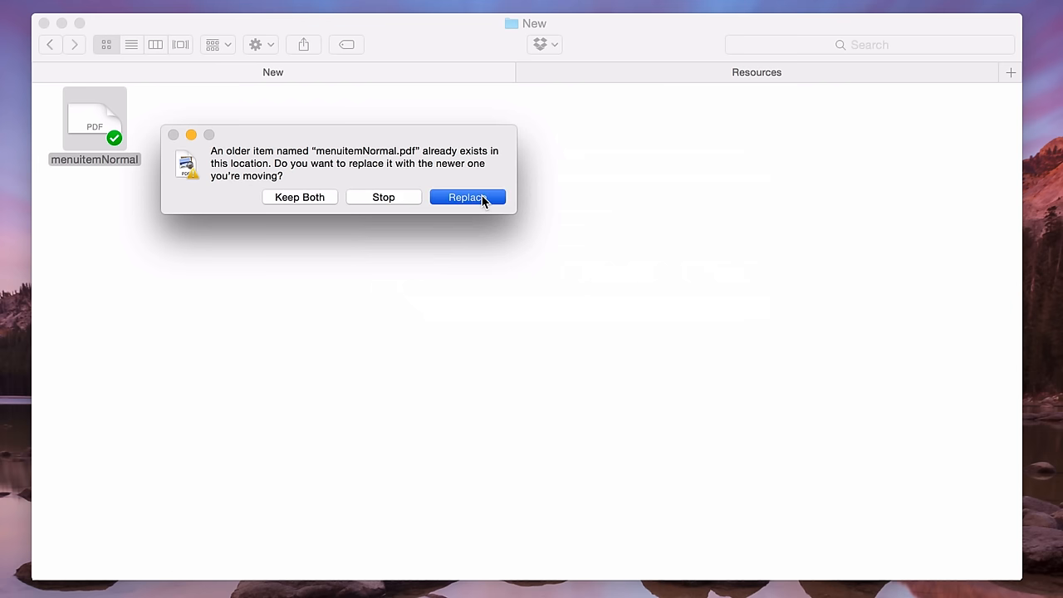
click(468, 196)
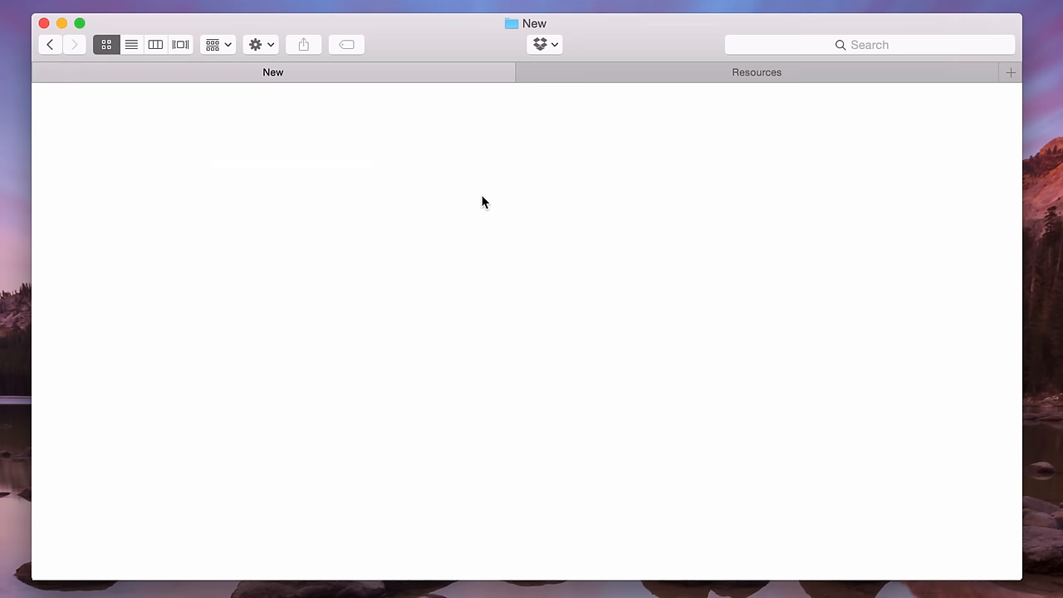
click(757, 73)
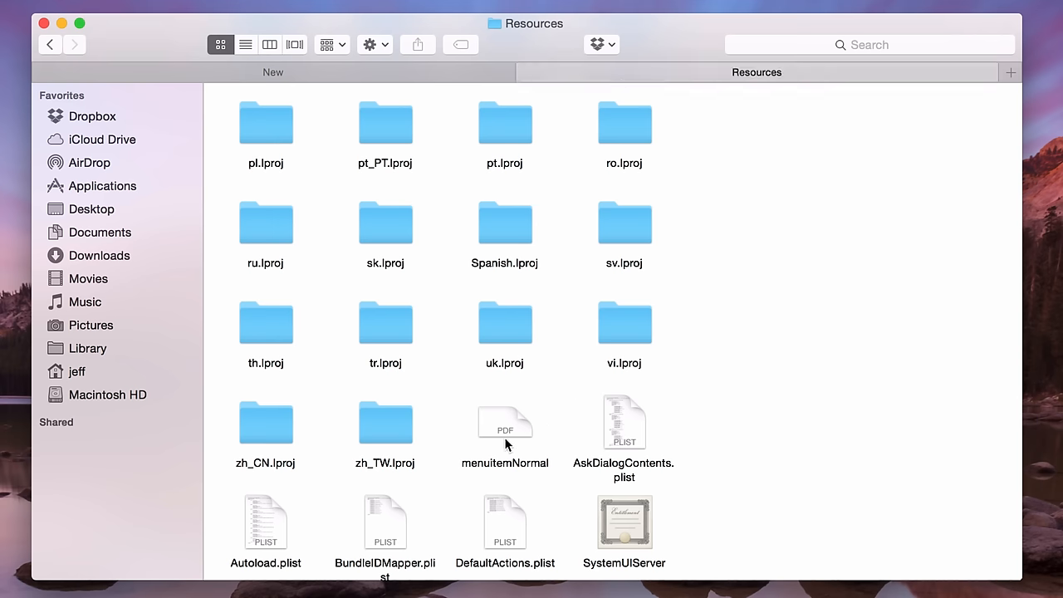
mouse_move(462, 431)
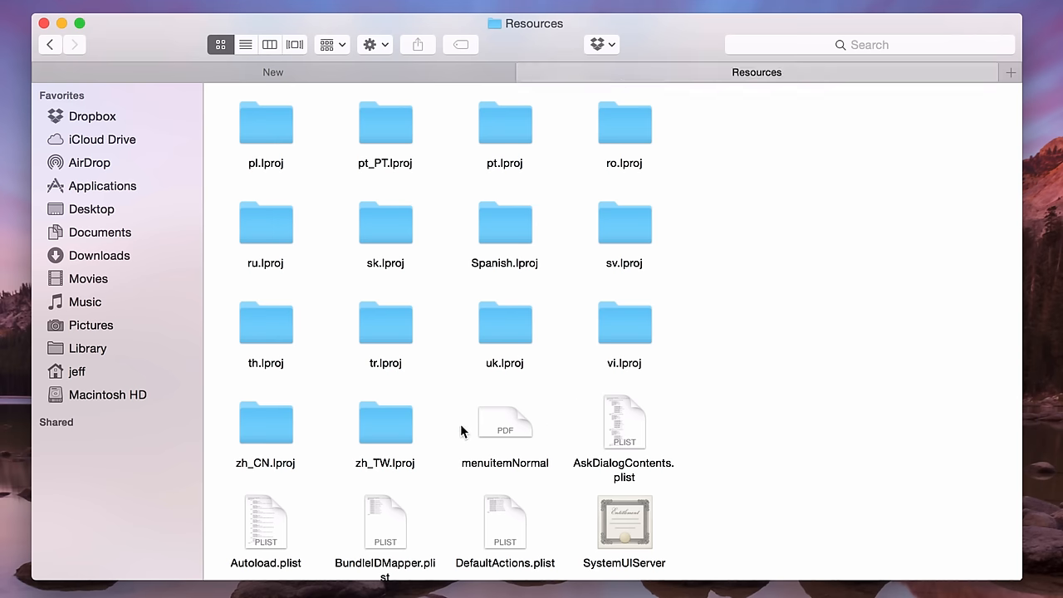
mouse_move(472, 447)
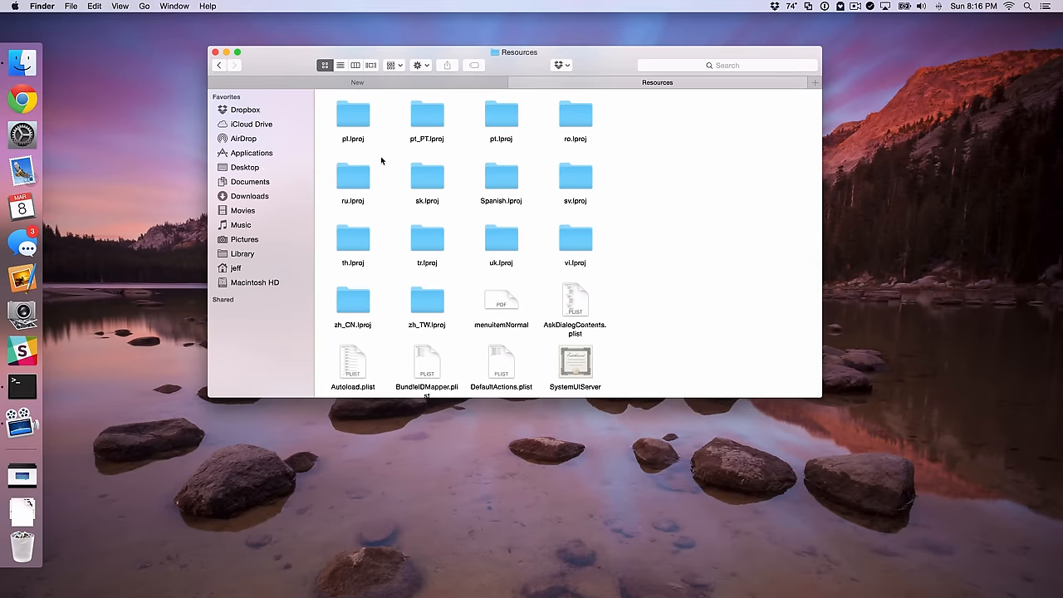
Run killall SystemUIServer in Terminal so the menu bar shows the moon icon.
click(19, 379)
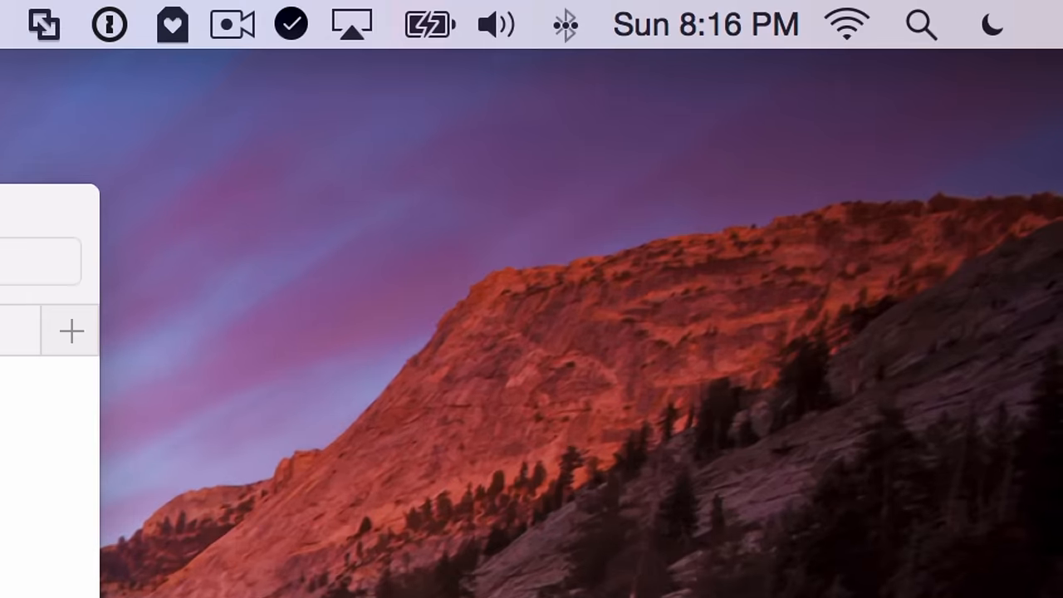
mouse_move(888, 219)
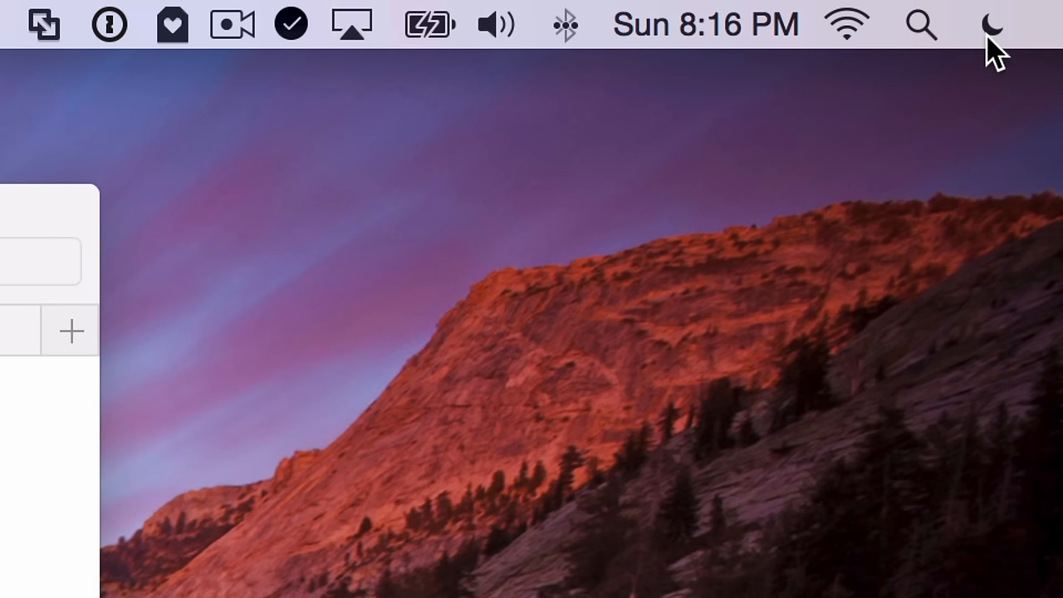
mouse_move(1010, 63)
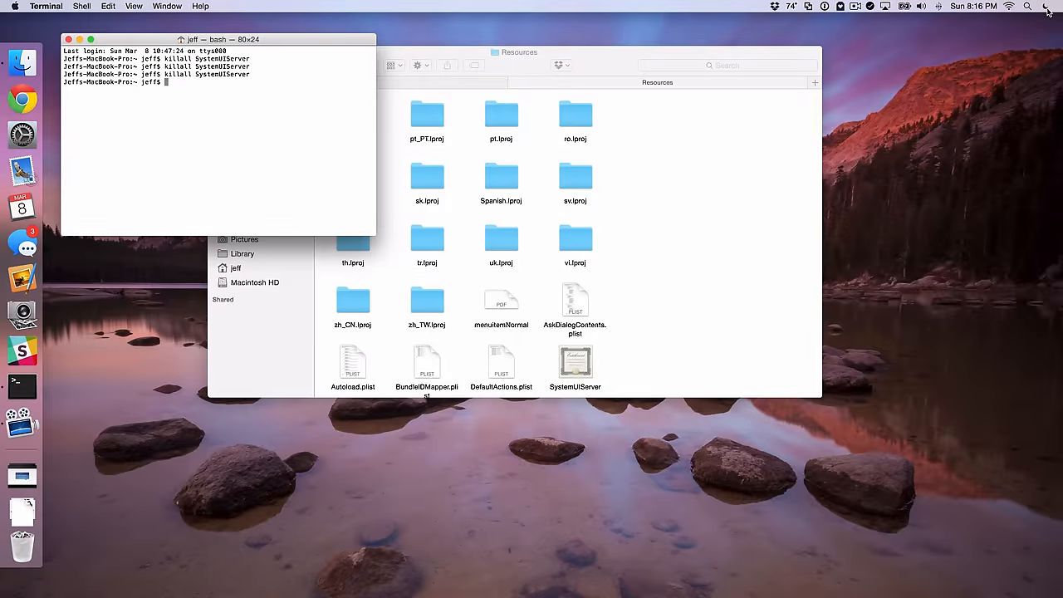
Open and close Notification Center from the new moon icon to confirm it works.
click(1049, 10)
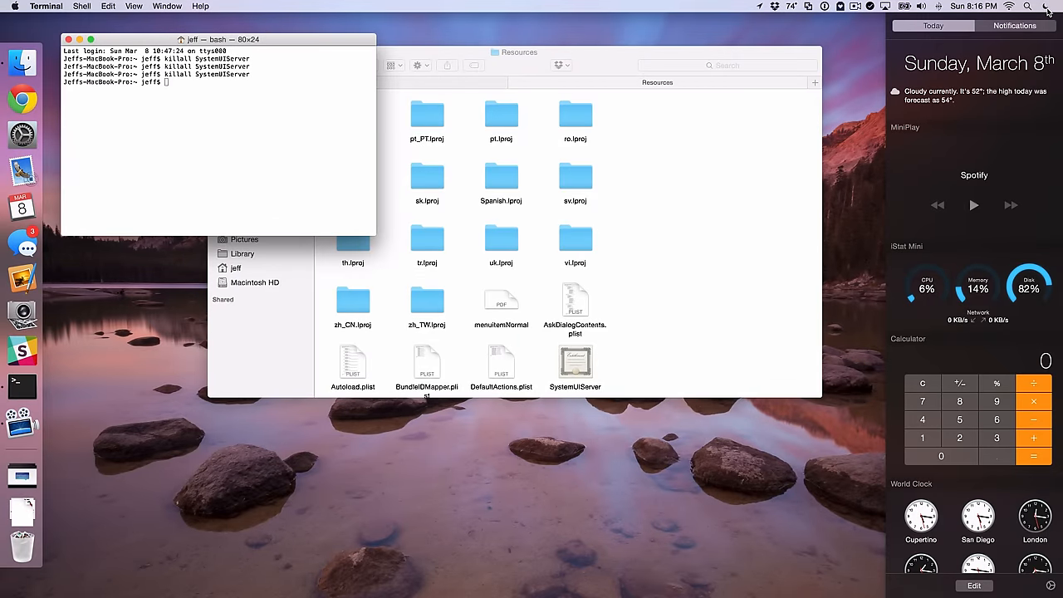
click(1050, 7)
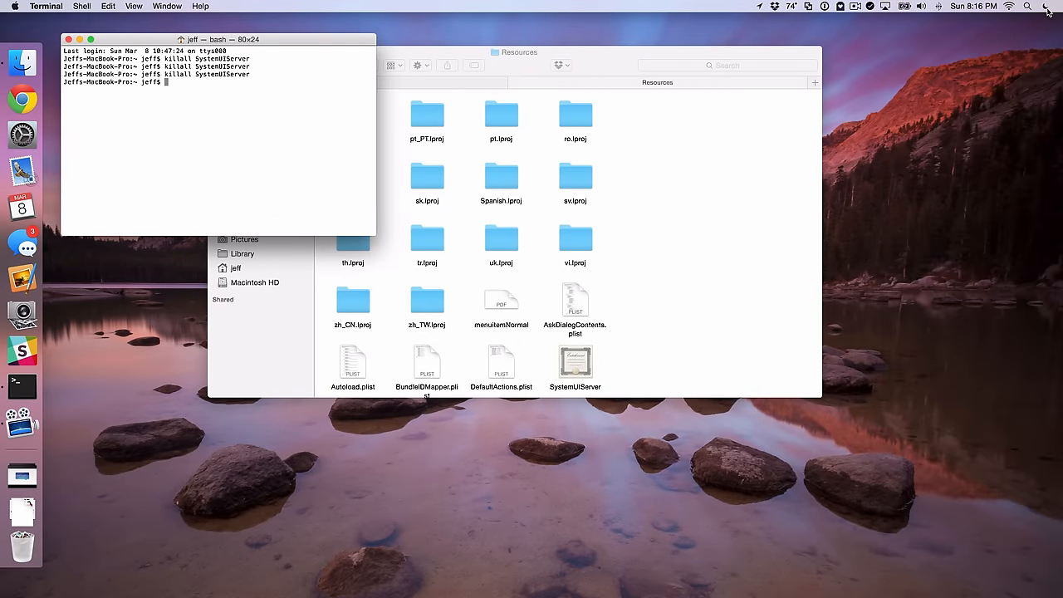
mouse_move(791, 103)
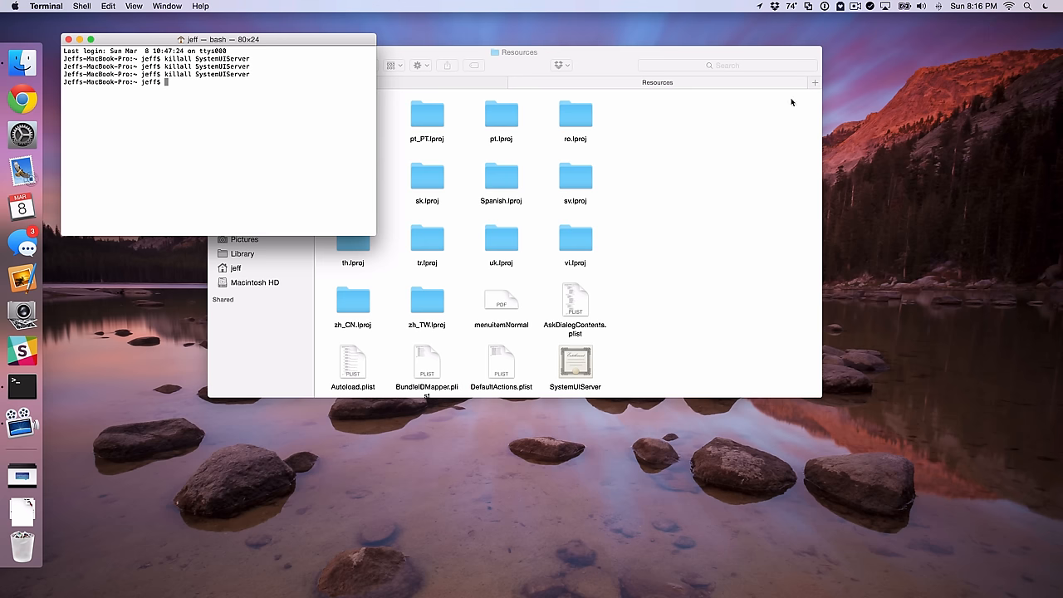
mouse_move(1027, 34)
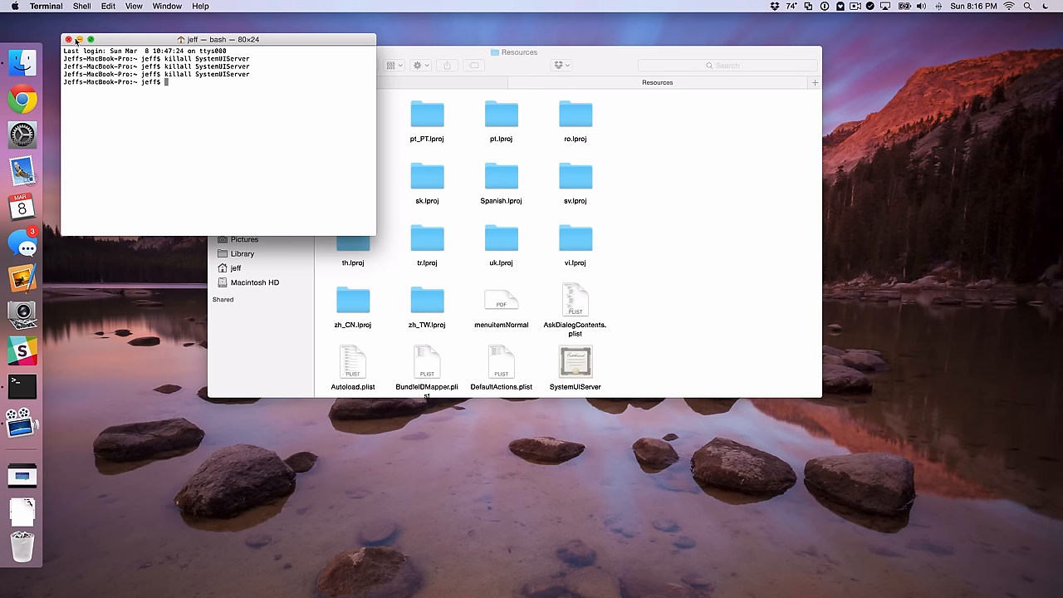
mouse_move(86, 47)
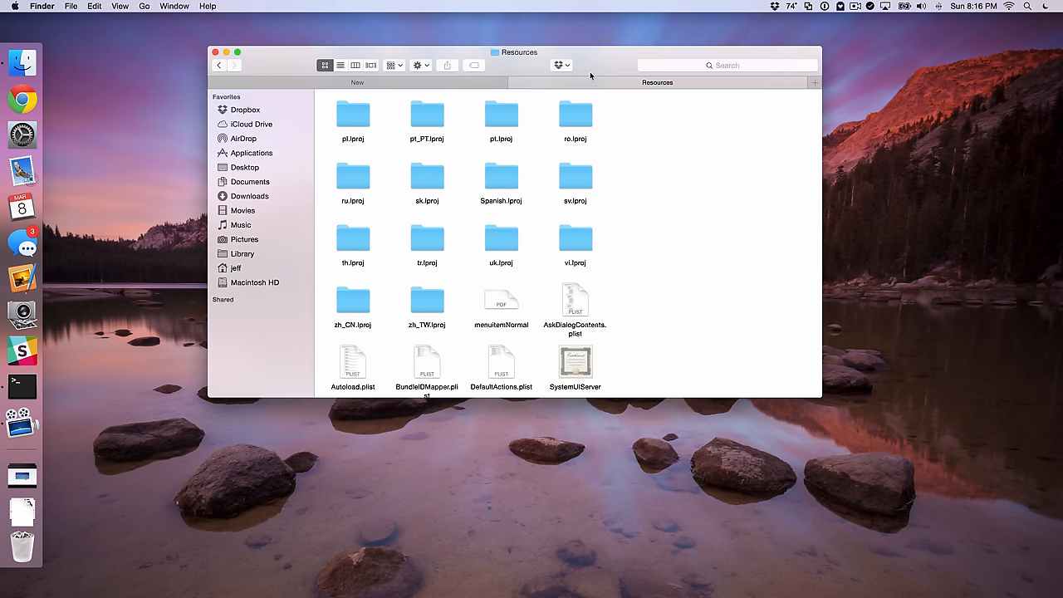
mouse_move(22, 135)
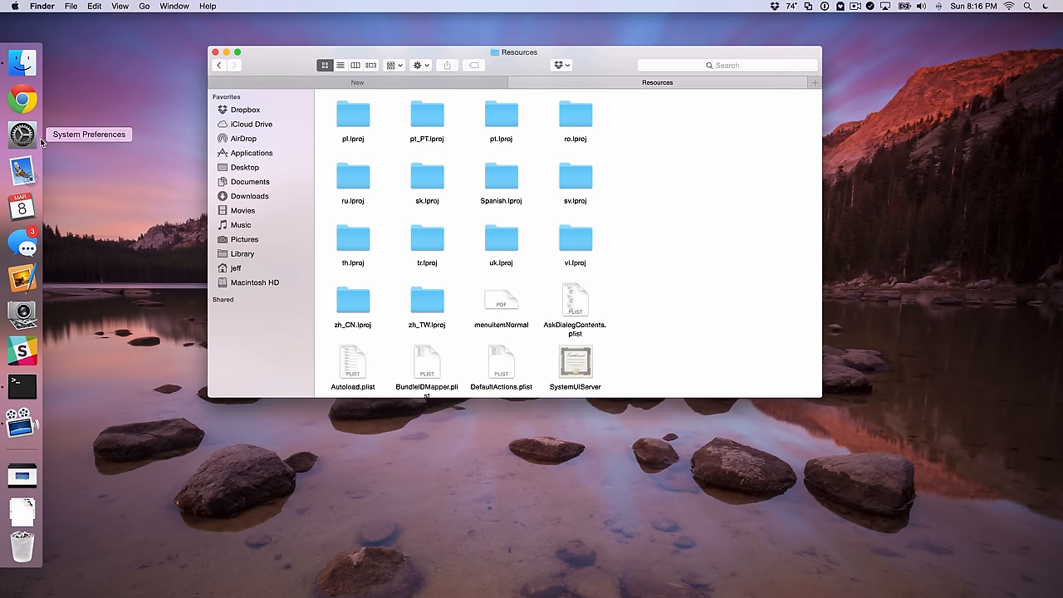
click(20, 133)
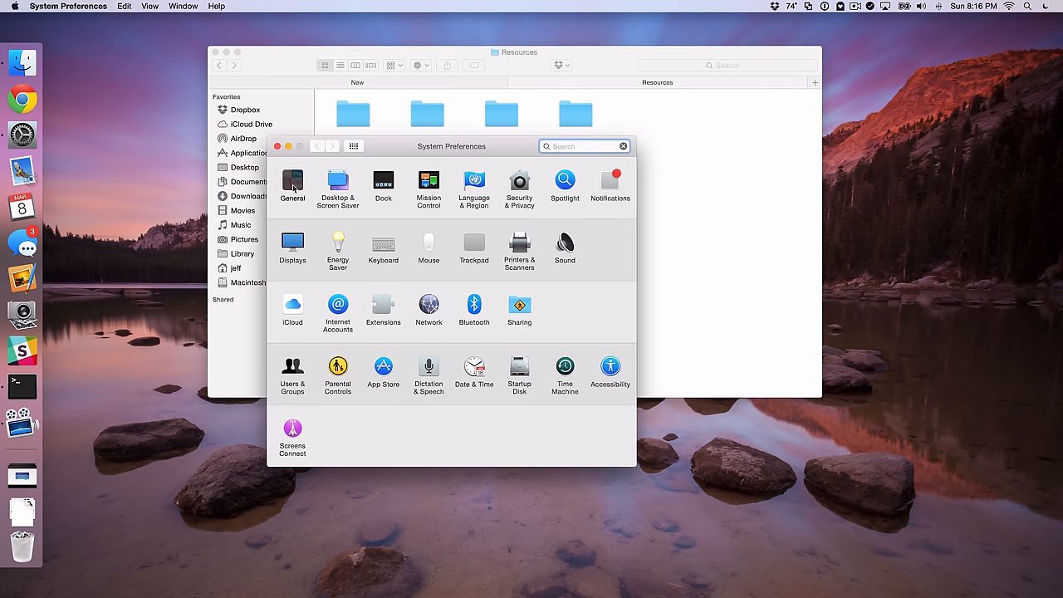
click(293, 181)
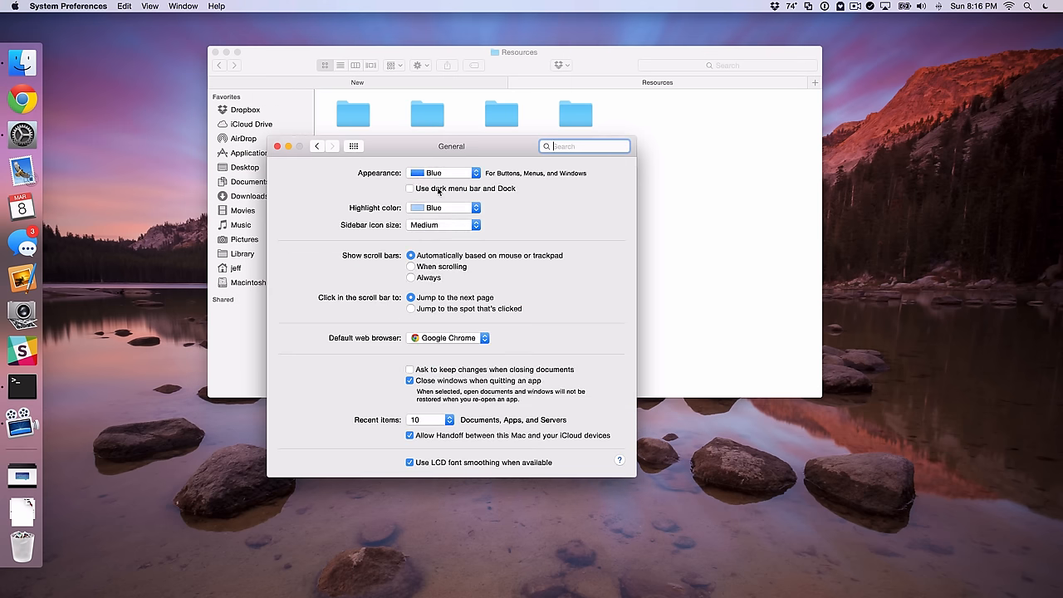
click(409, 187)
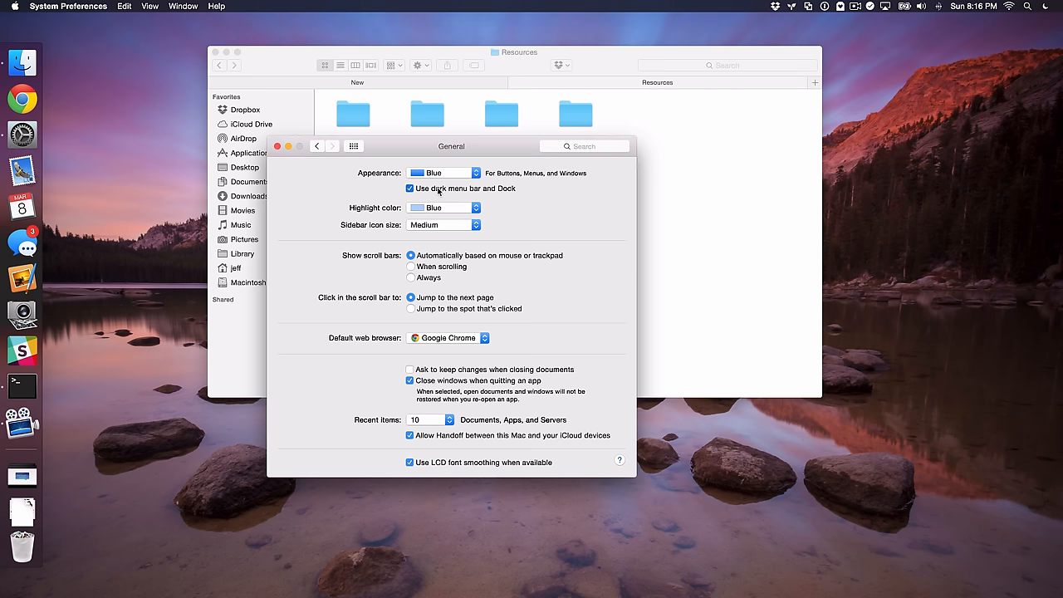
click(409, 190)
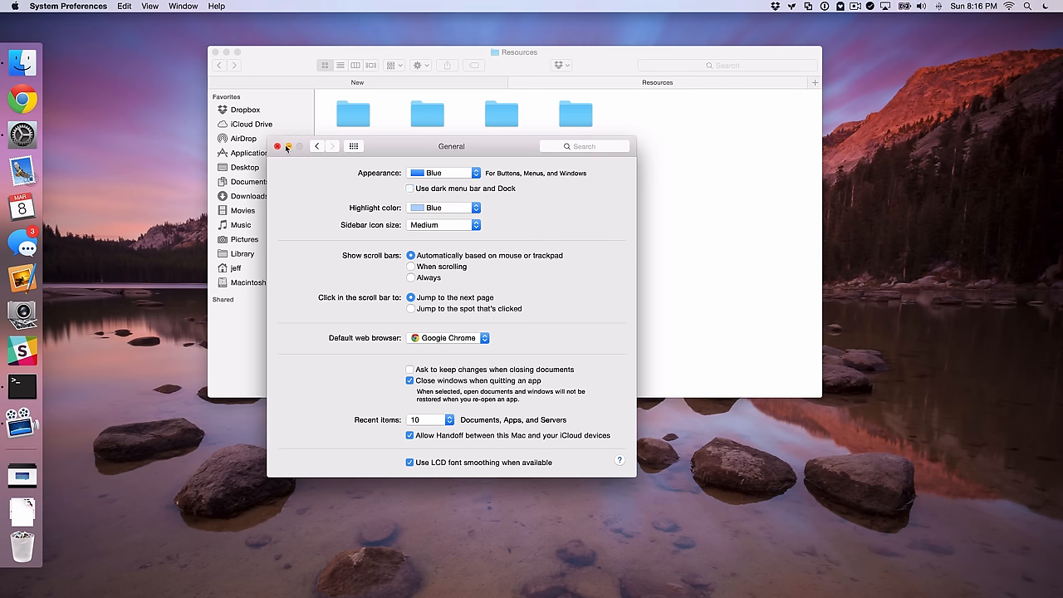
click(276, 146)
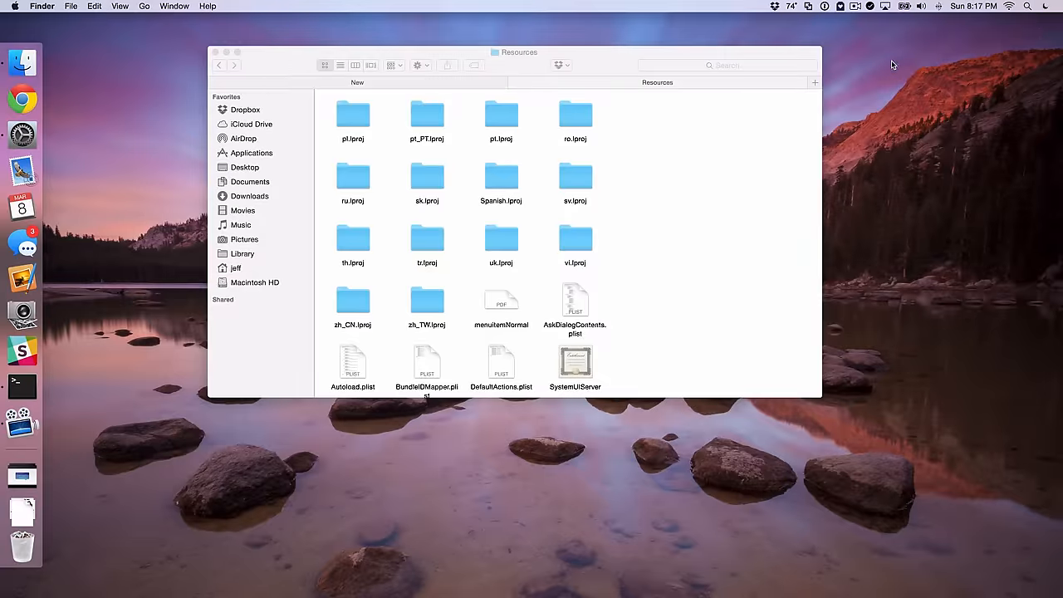
mouse_move(754, 98)
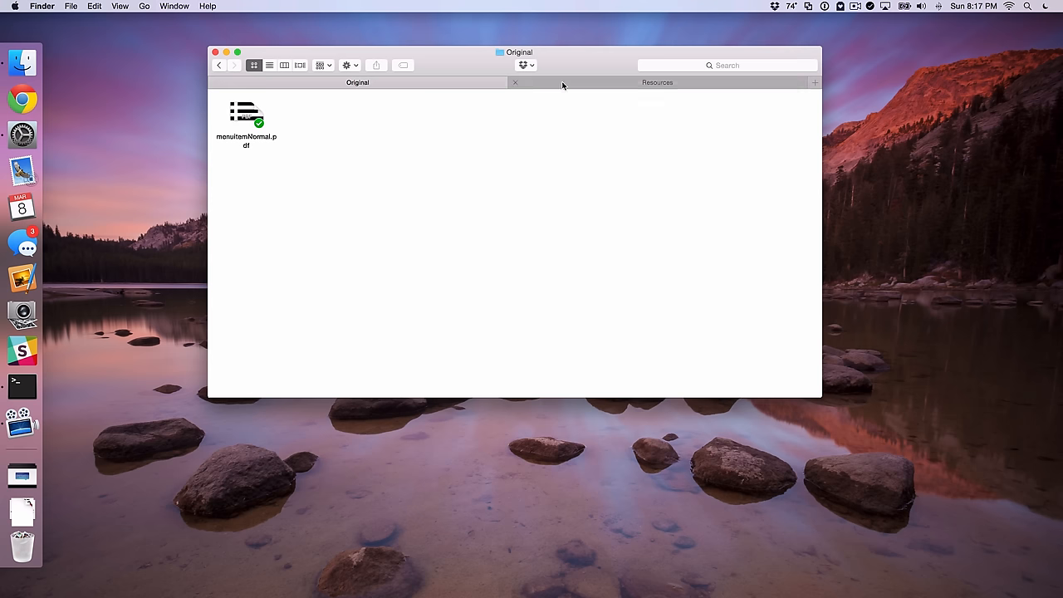
Delete menuitemNormal from the Resources folder, authorizing with the admin password.
click(658, 83)
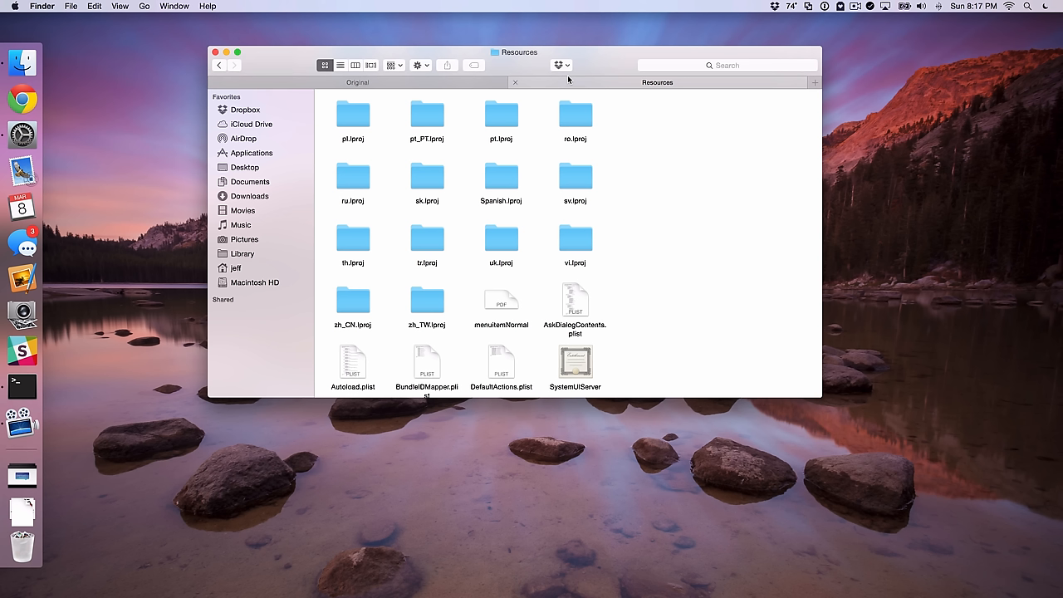
mouse_move(1049, 7)
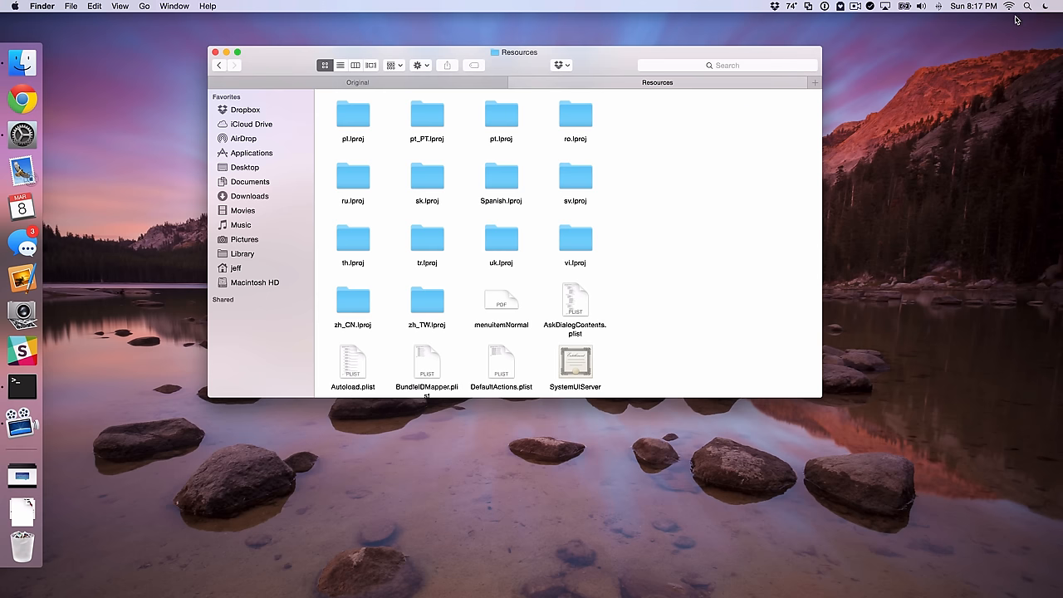
mouse_move(894, 80)
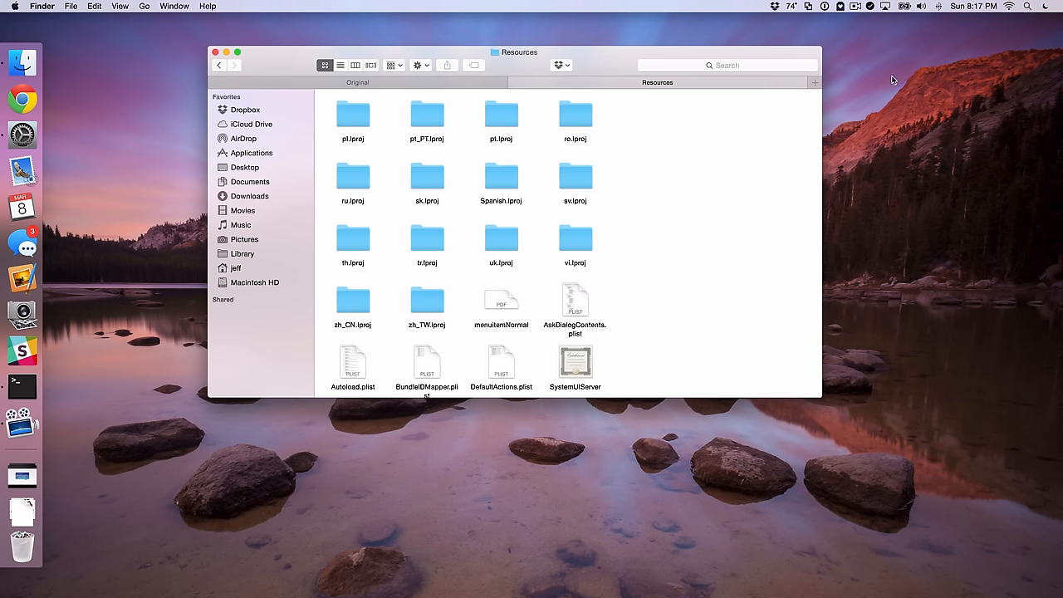
click(501, 303)
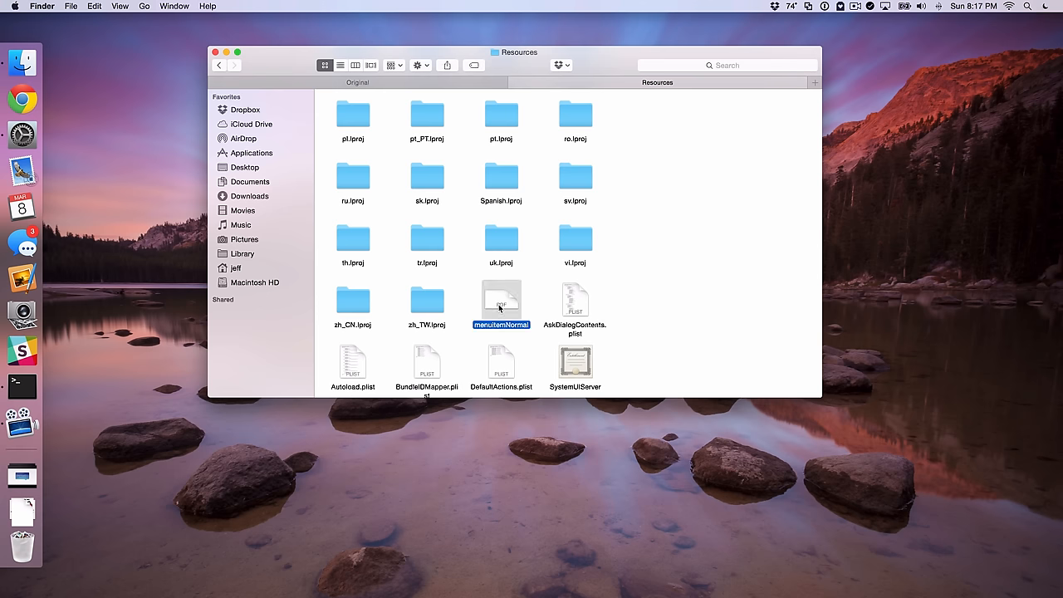
text(password)
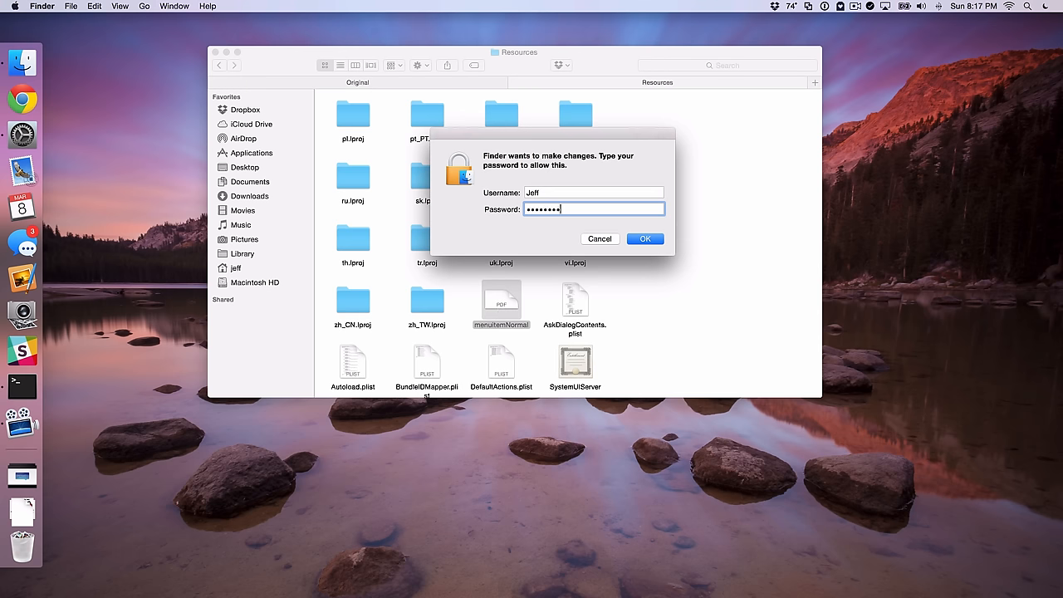
click(645, 239)
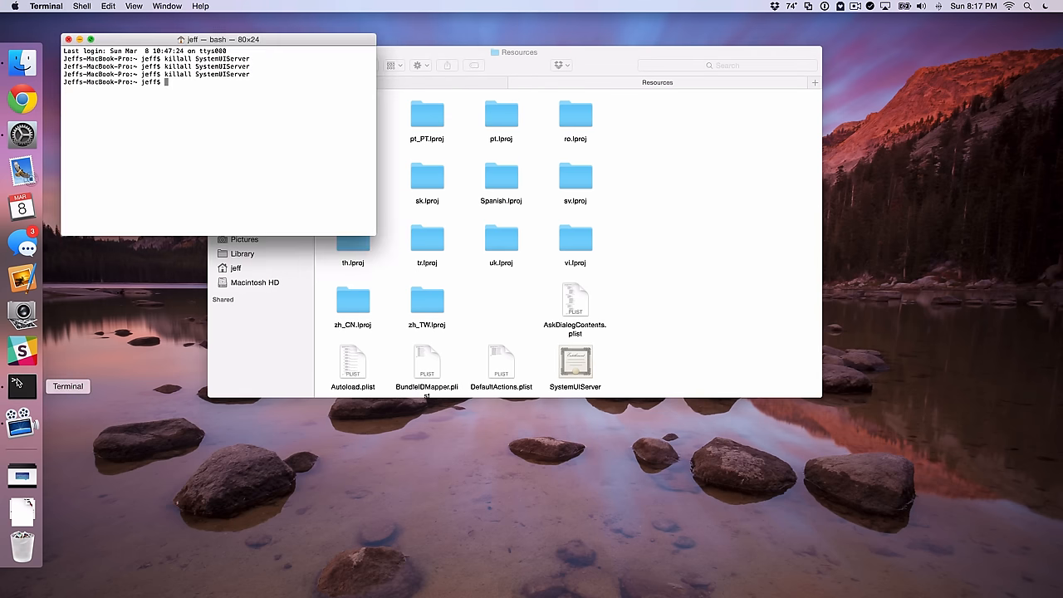
Rerun killall SystemUIServer so the Notification Center icon disappears from the menu bar.
key(Return)
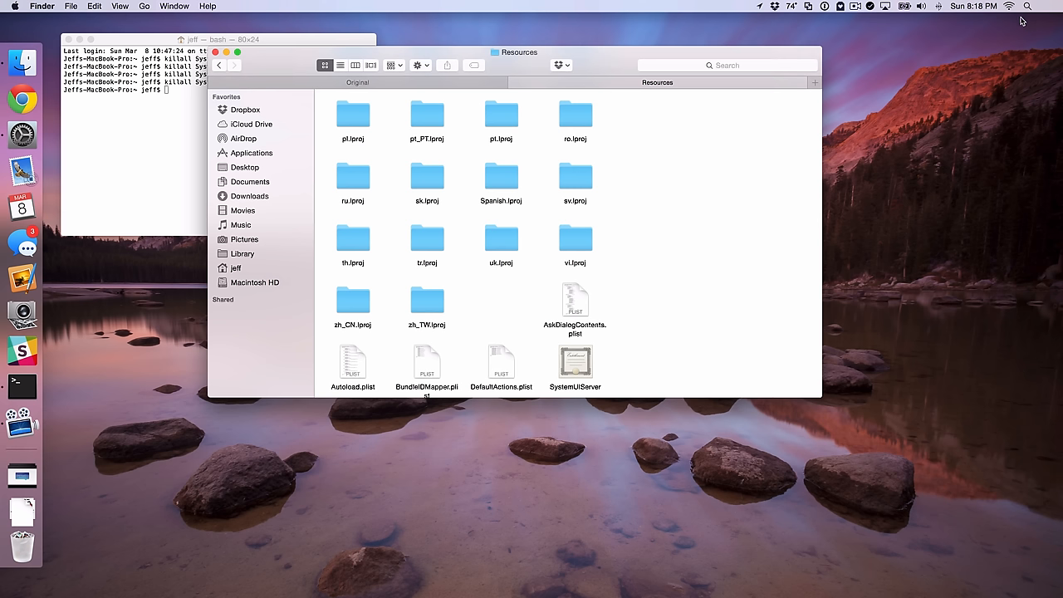
mouse_move(949, 80)
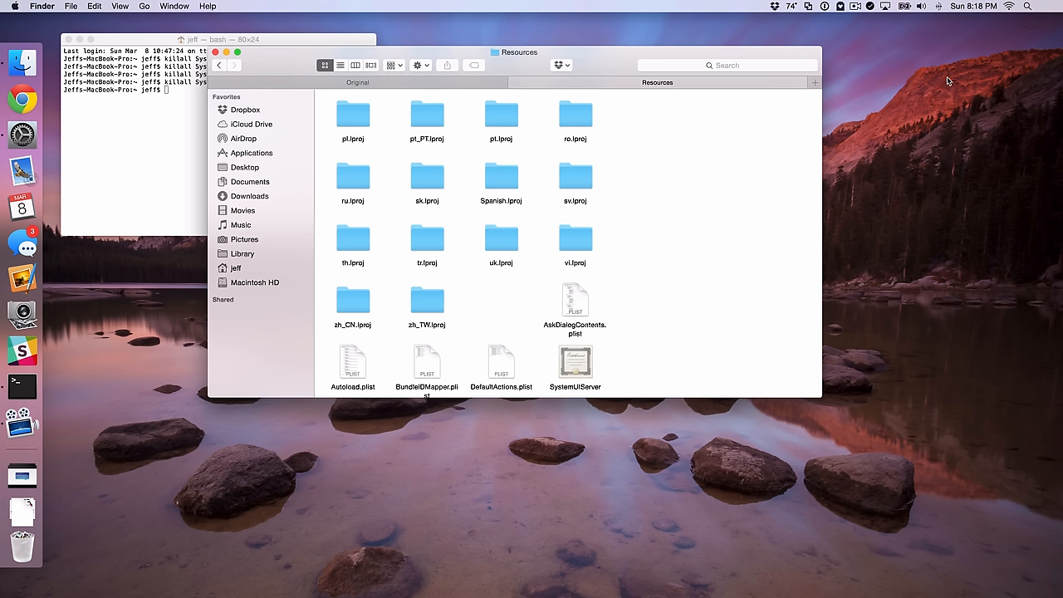
mouse_move(954, 74)
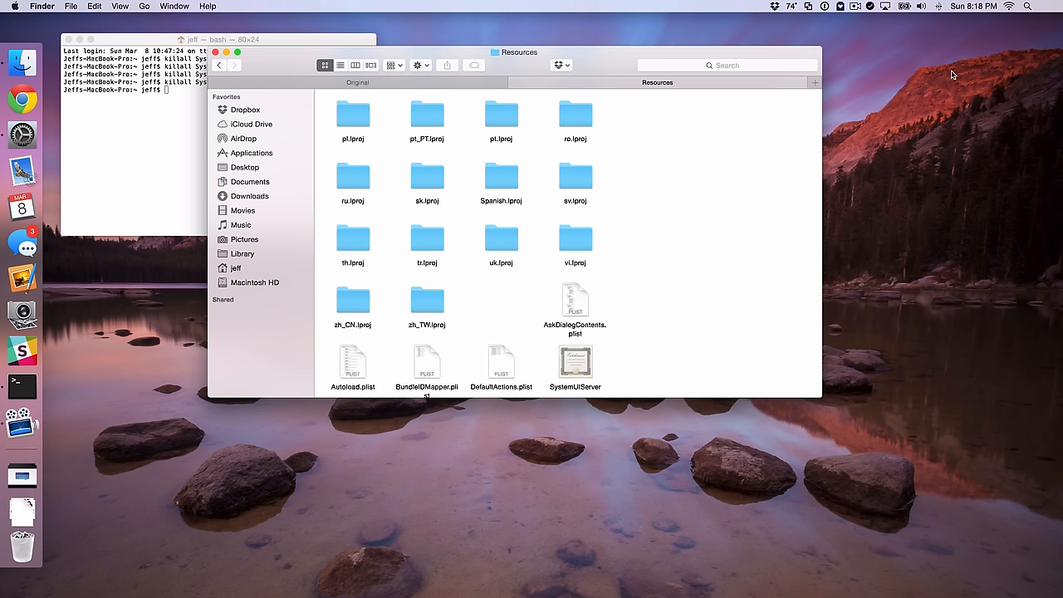
mouse_move(695, 116)
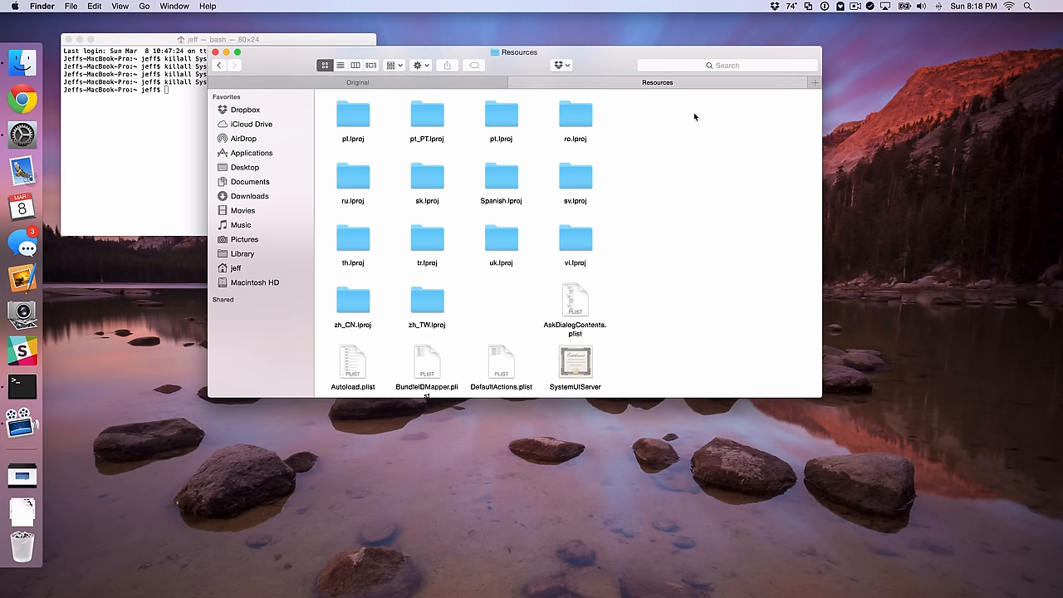